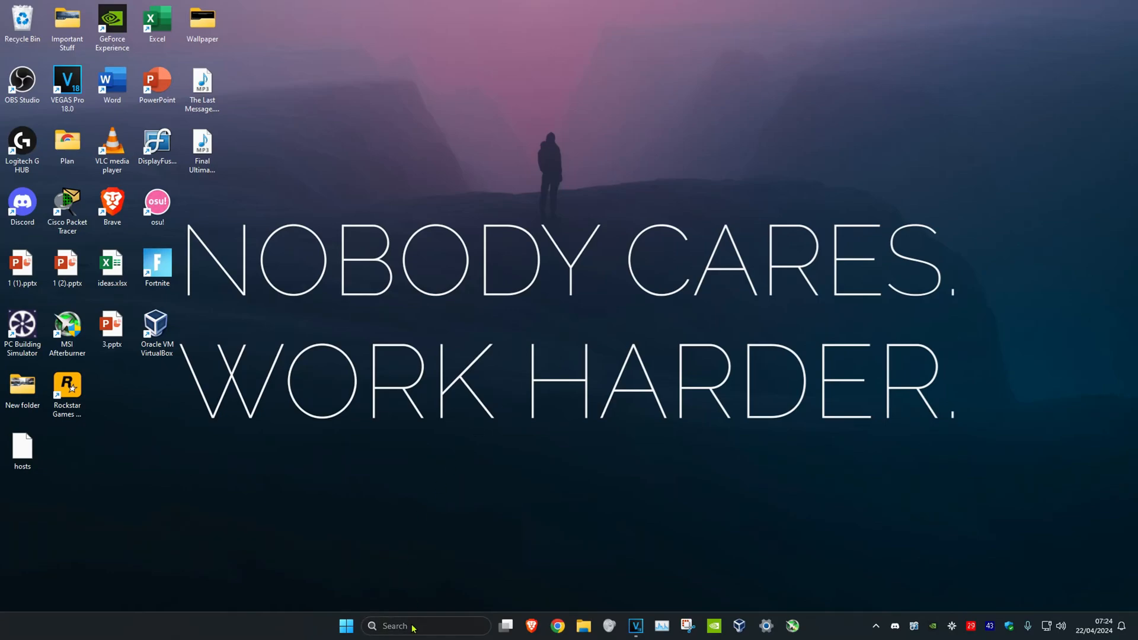
Search the taskbar for 'vlc' and launch VLC media player
text(vlc)
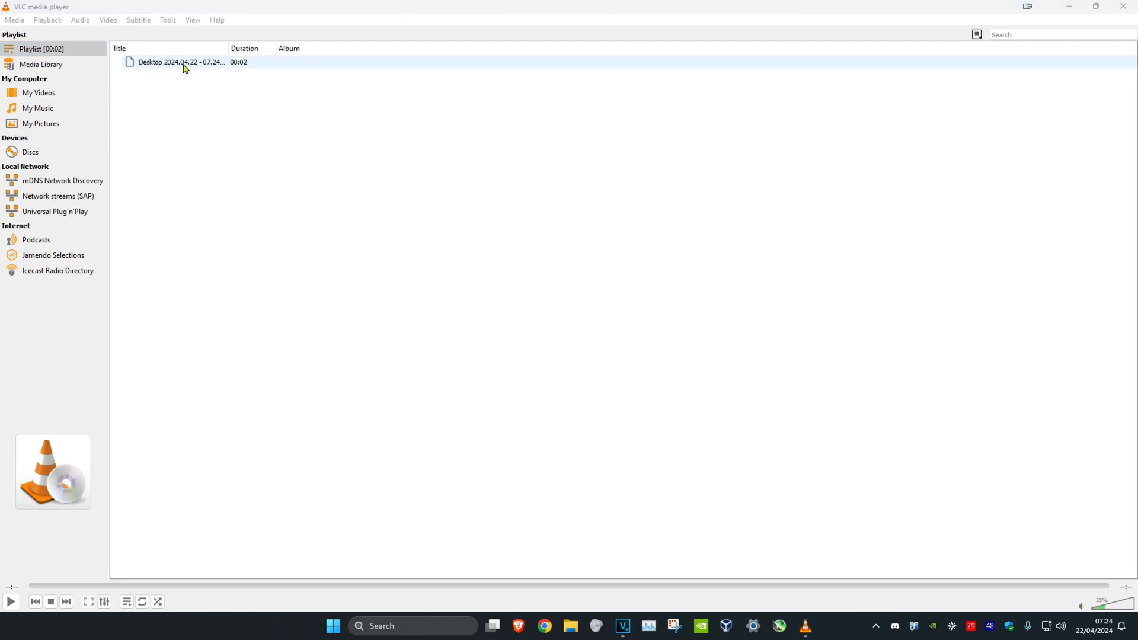
Play the desktop recording from the VLC playlist
double_click(181, 61)
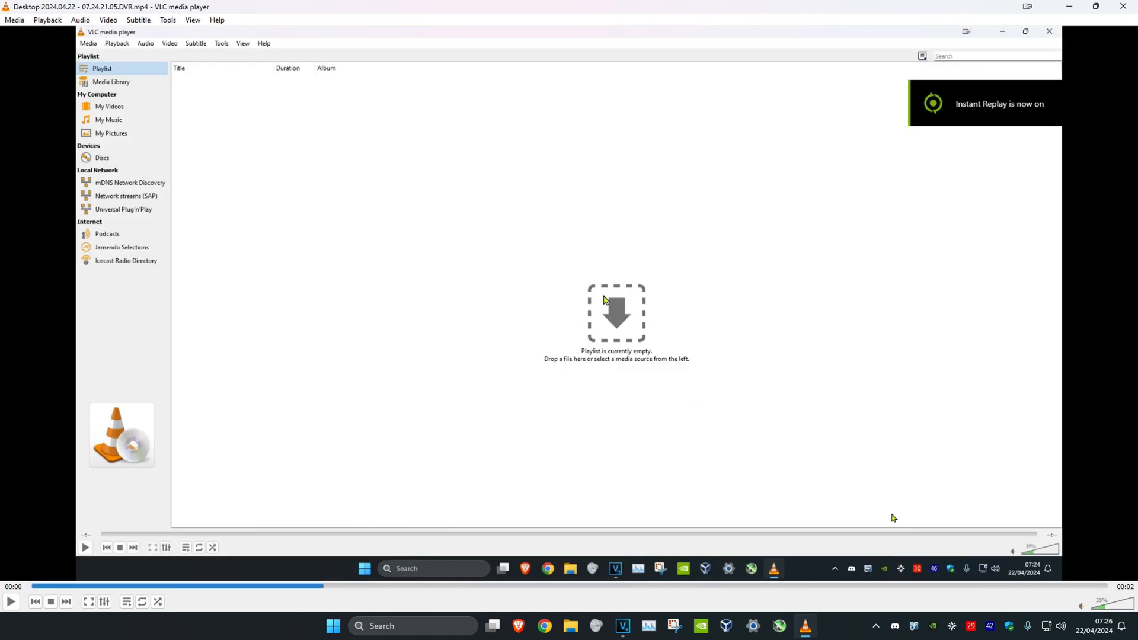
mouse_move(185, 28)
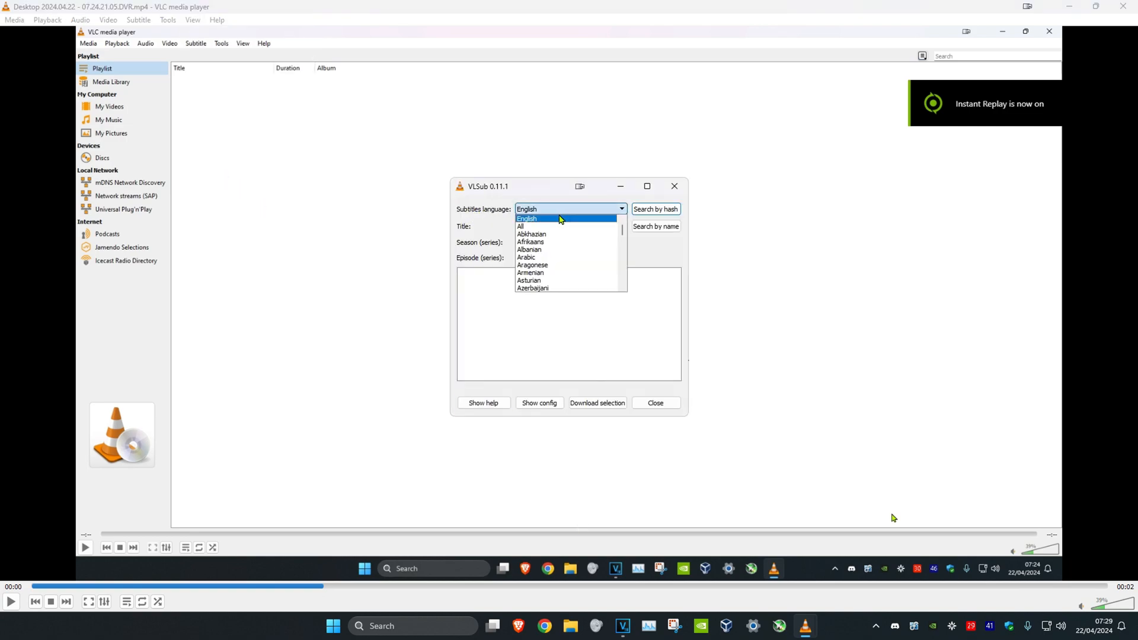
Search VLSub for 'Dark Knight' and download the Dark Knight 2008 DvDrip subtitles
click(527, 218)
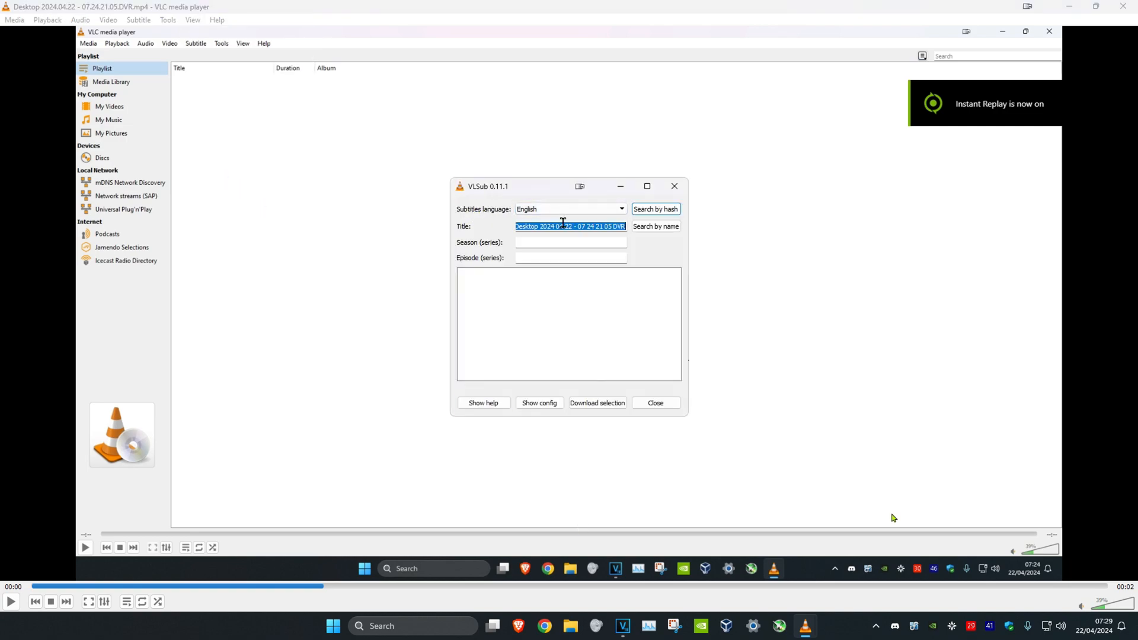
text(Dark Knig)
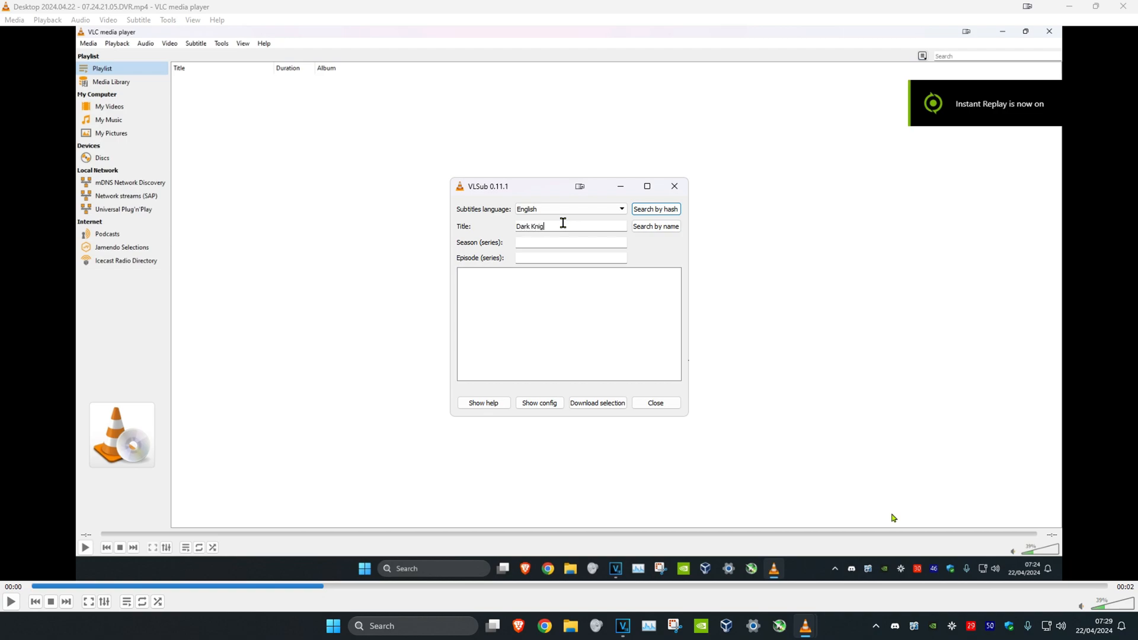
click(653, 226)
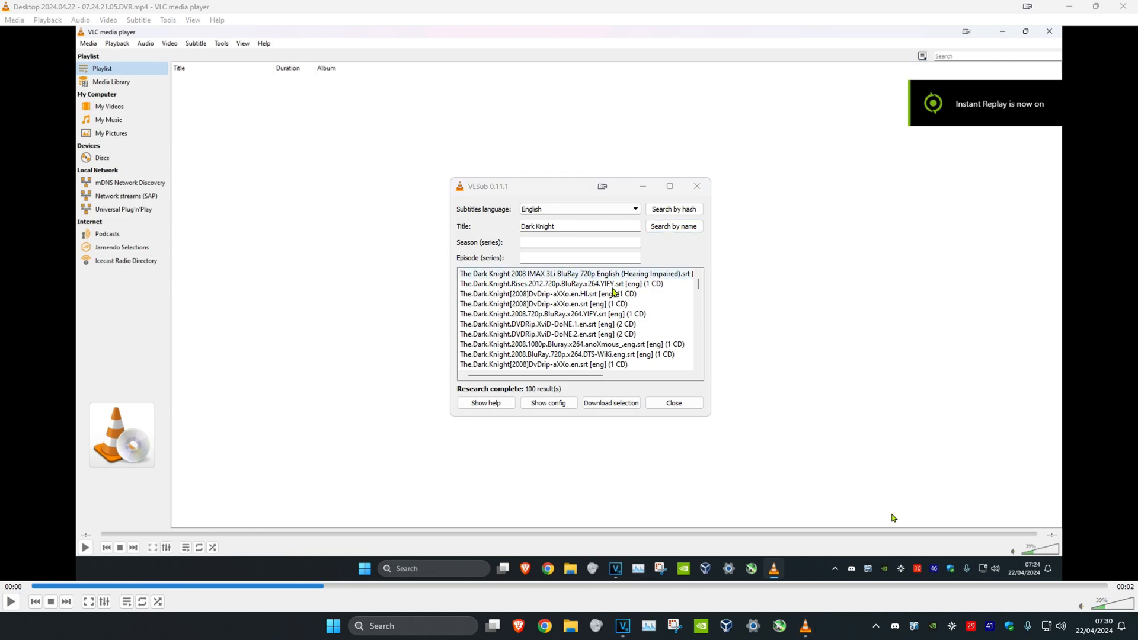
click(559, 293)
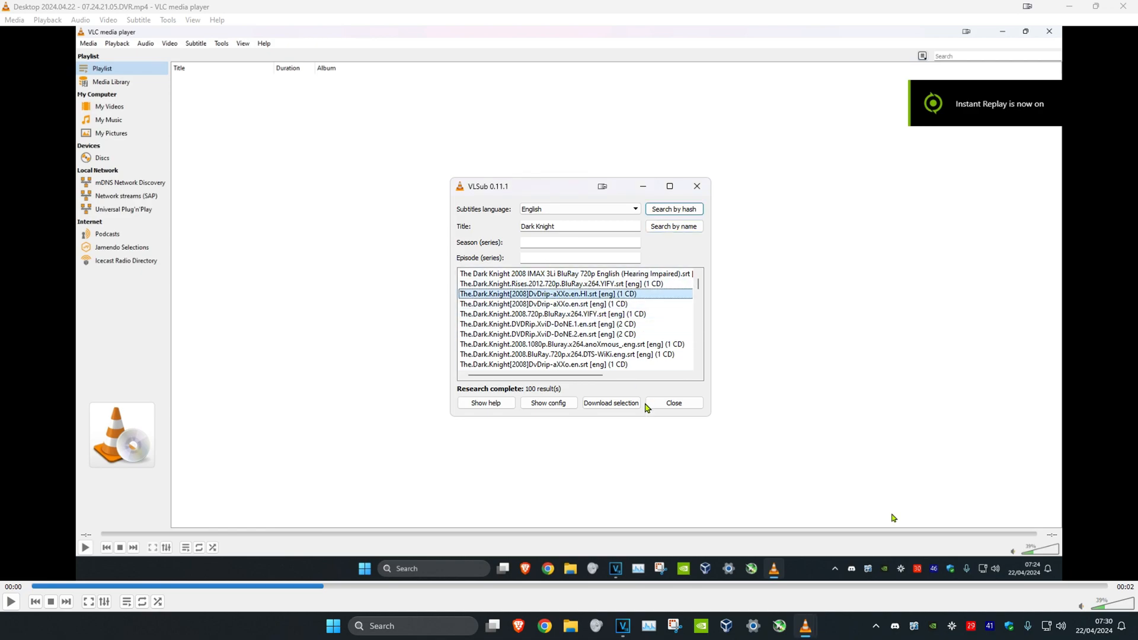
click(610, 403)
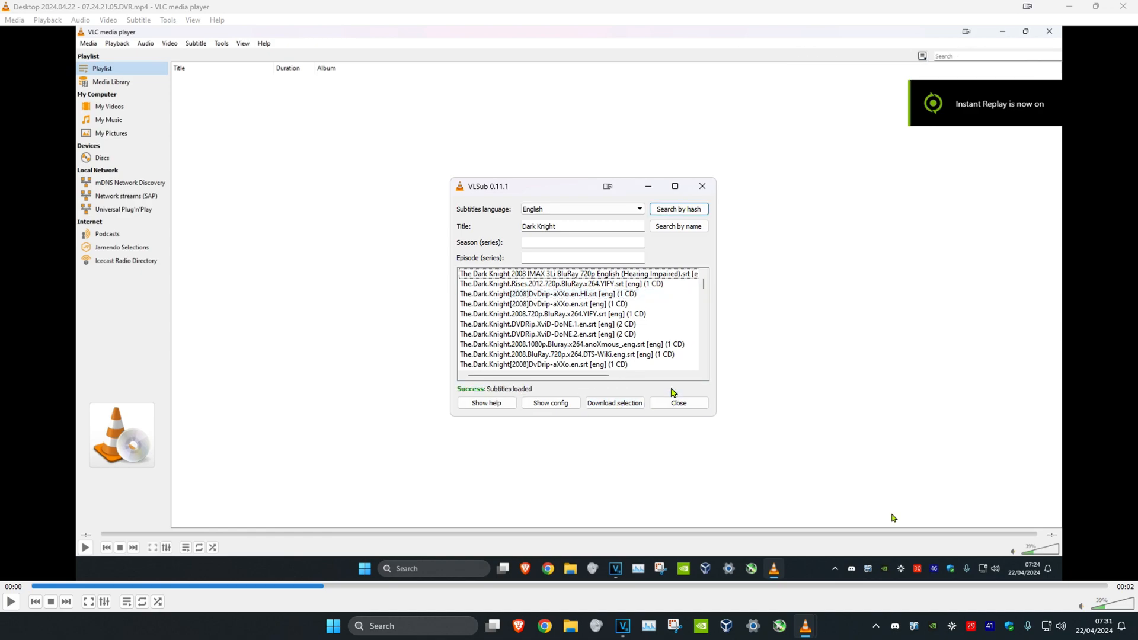
Turn on Sub Track 1 so the loaded subtitles display
click(137, 20)
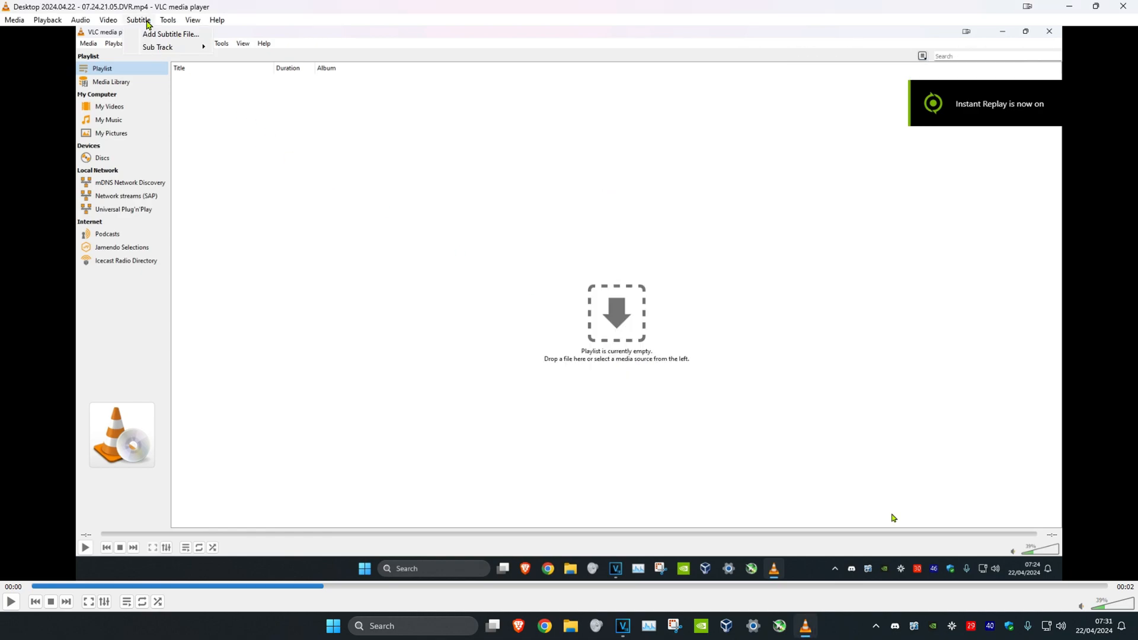
click(156, 48)
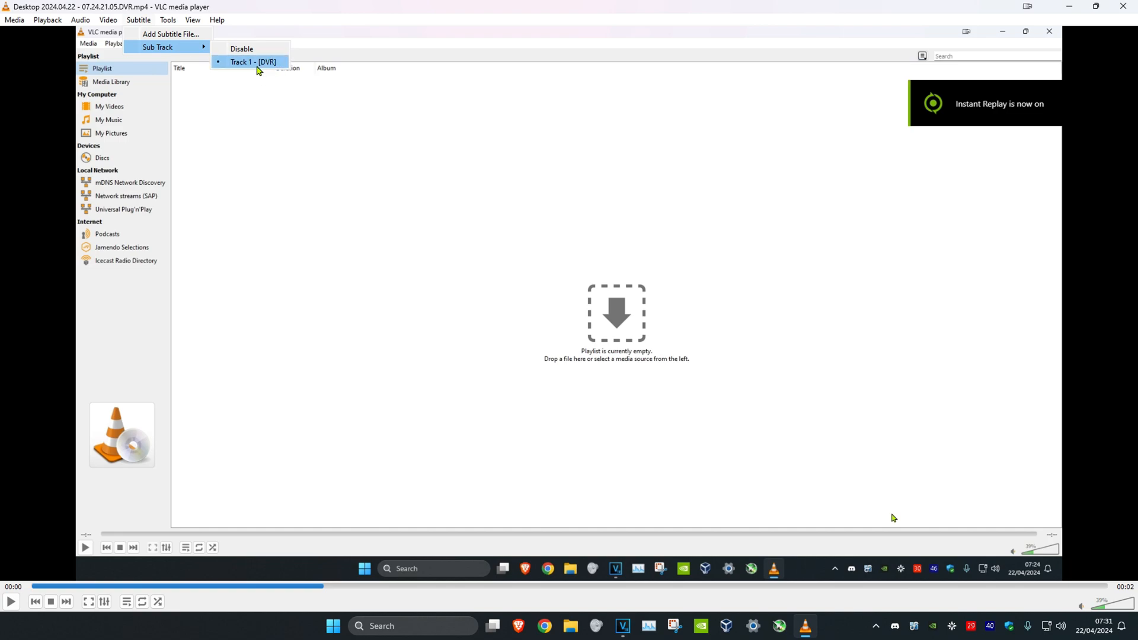
click(250, 62)
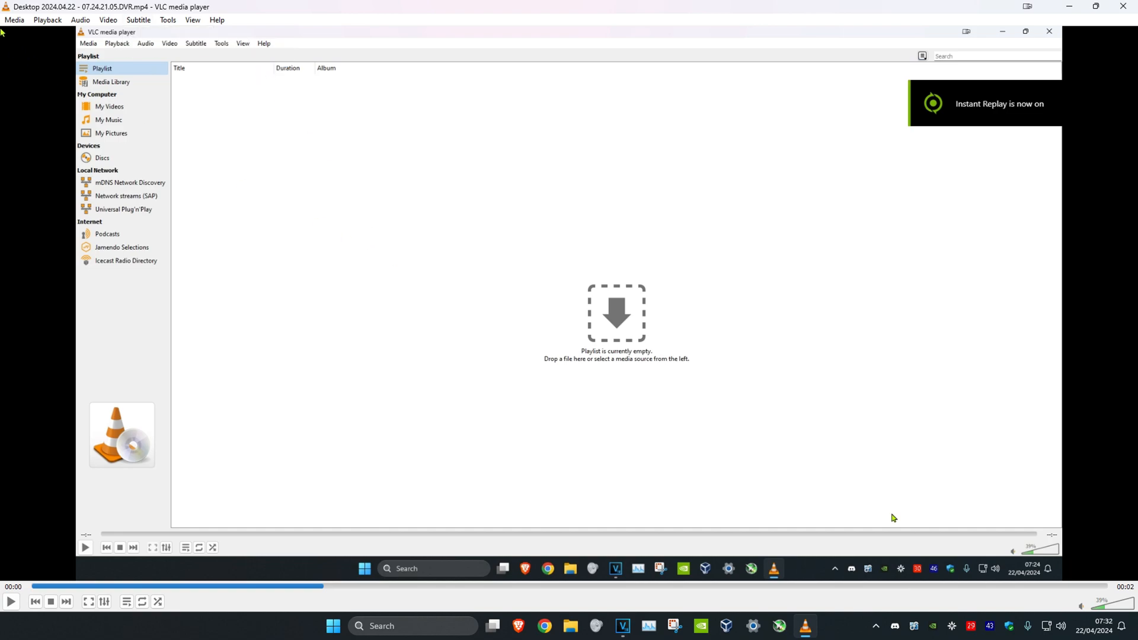
Add the 07.24.21.05 desktop recording .mp4 in the Stream media dialog
click(88, 43)
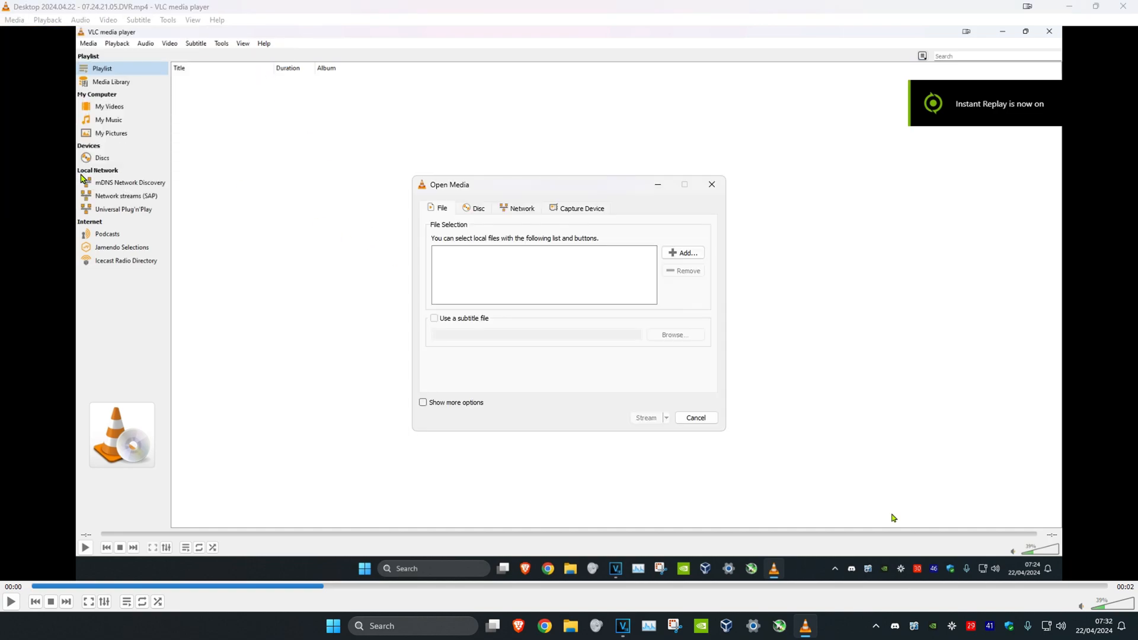
click(681, 253)
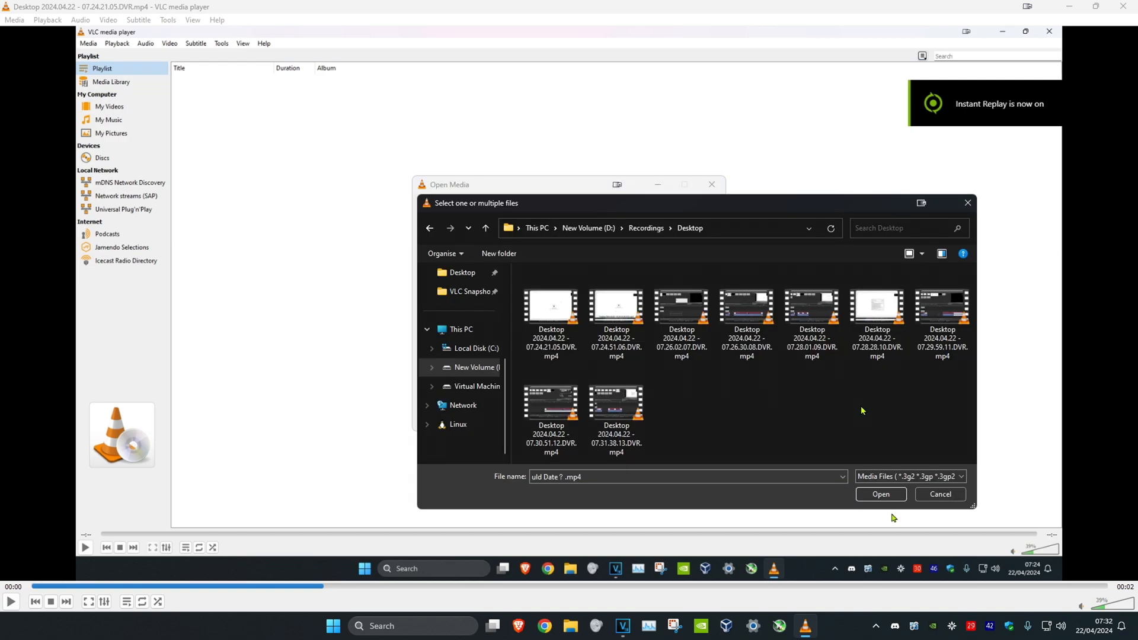
click(615, 308)
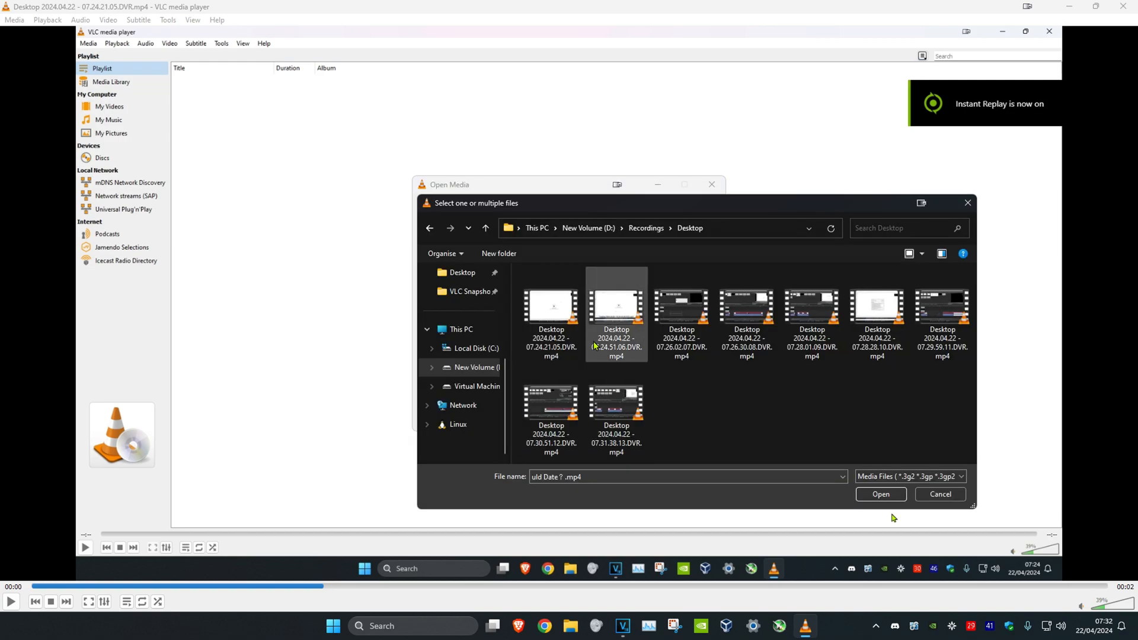
click(938, 493)
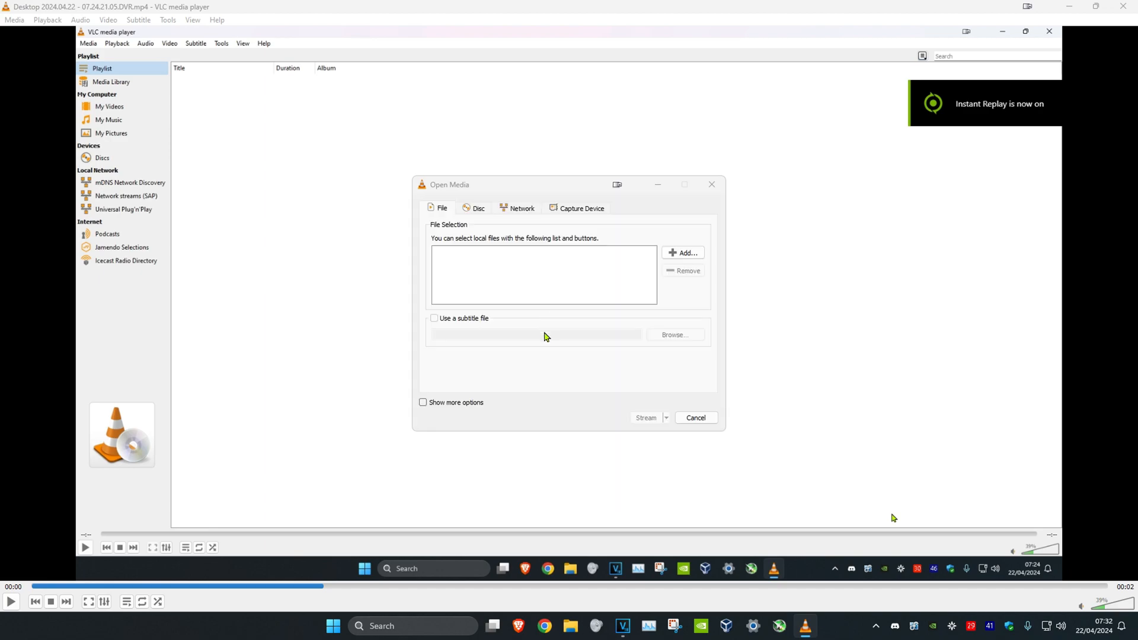
click(682, 252)
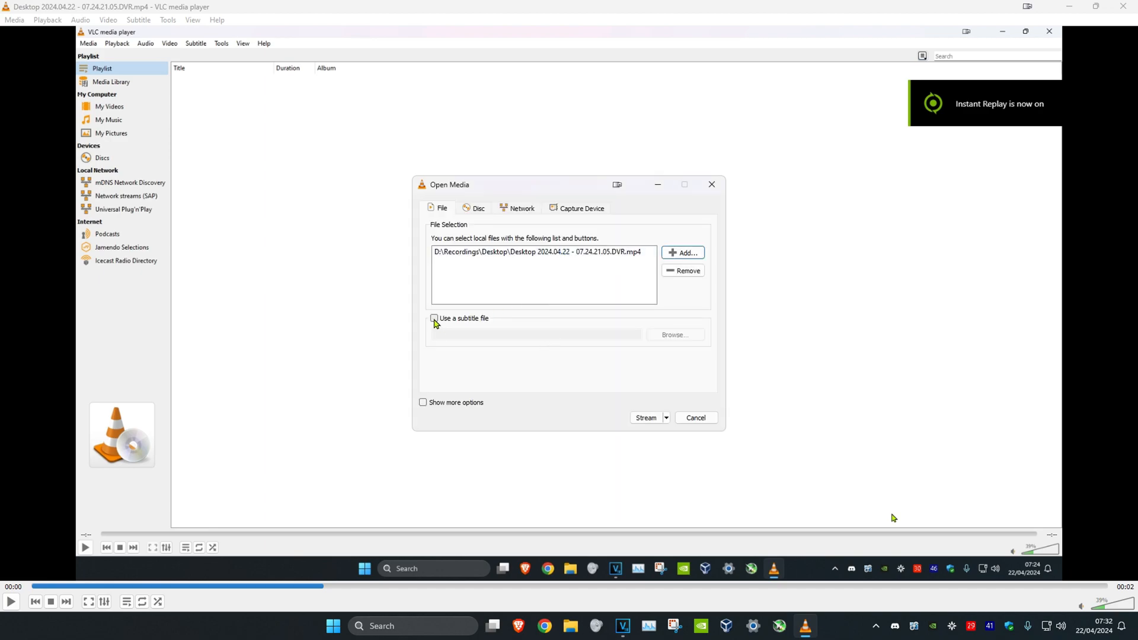
Enable 'Use a subtitle file' and attach the downloaded .srt file
click(433, 318)
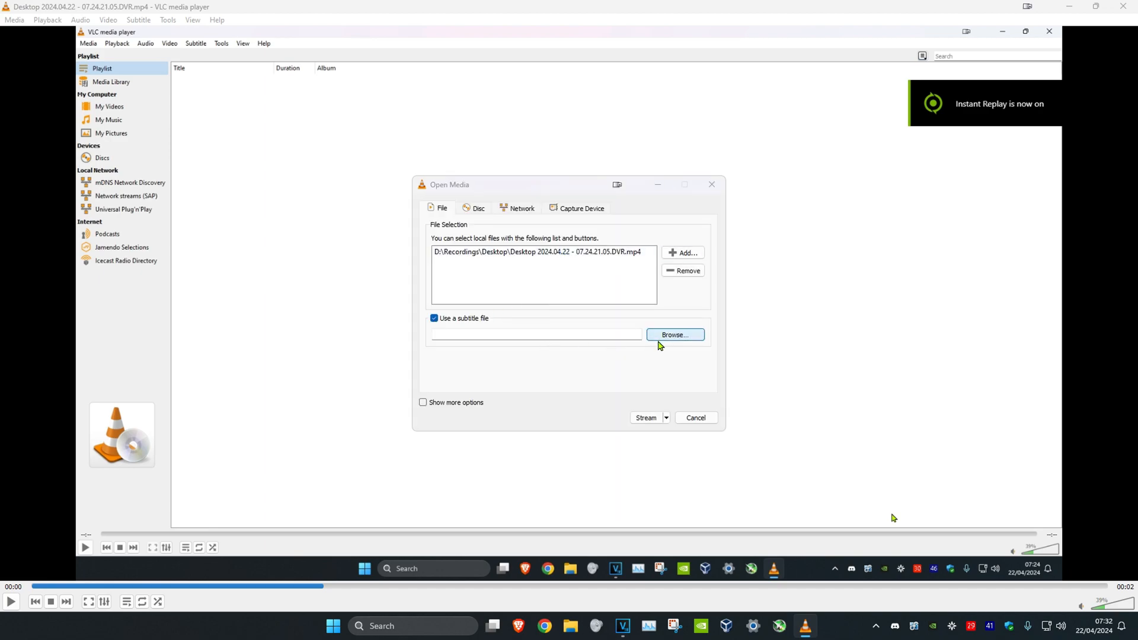
click(674, 334)
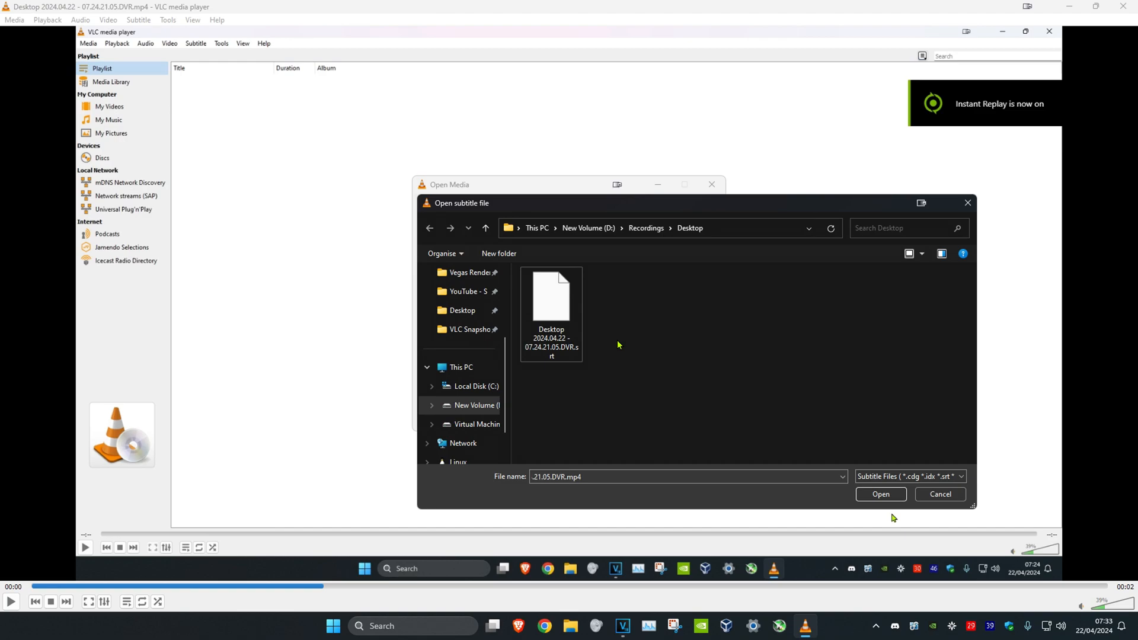
click(879, 495)
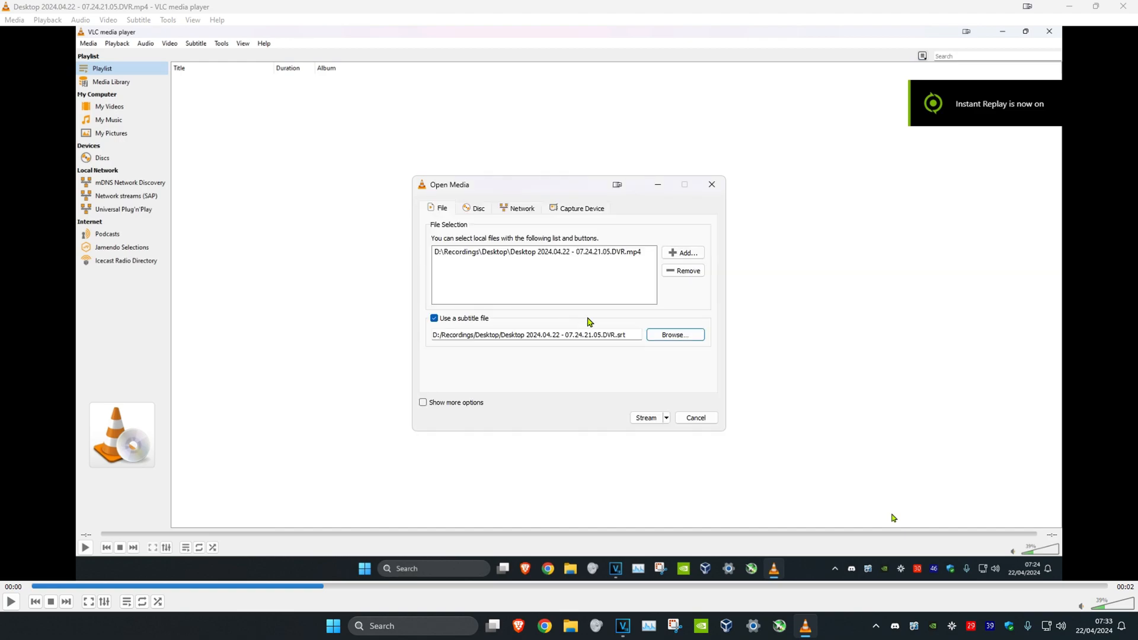
Step through the Stream Output wizard with transcoding activated and start streaming
click(644, 417)
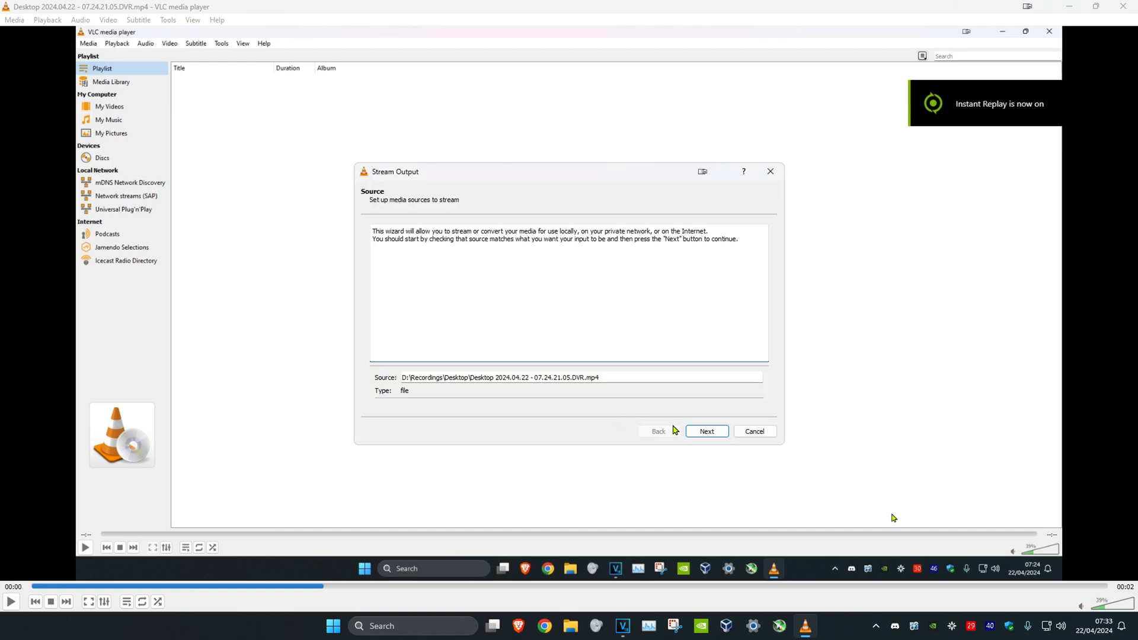
click(705, 431)
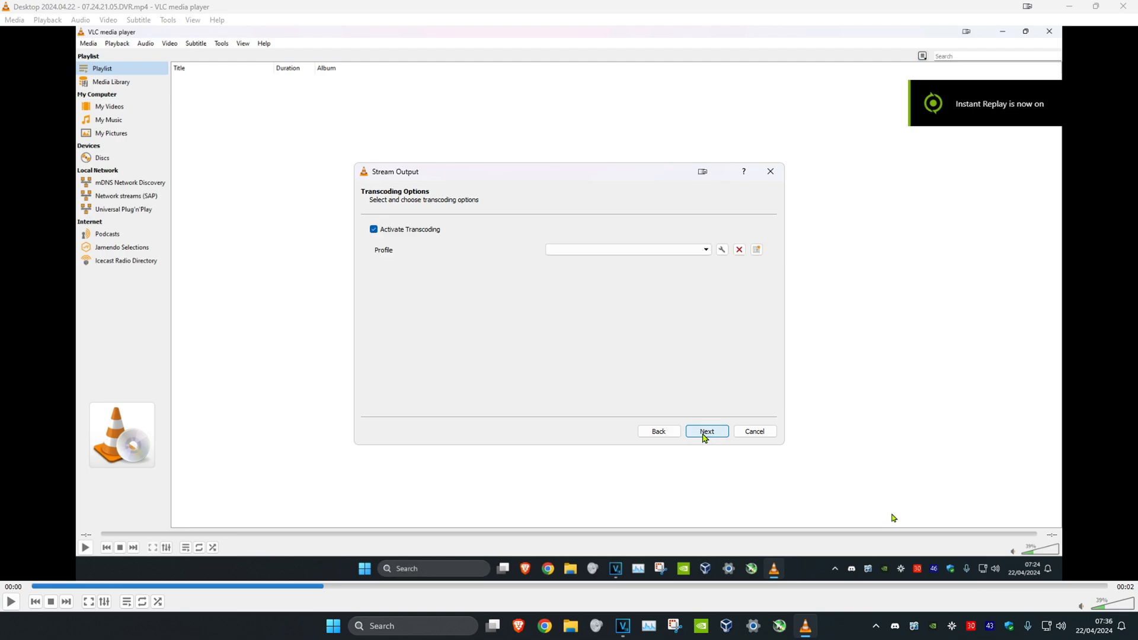
mouse_move(423, 233)
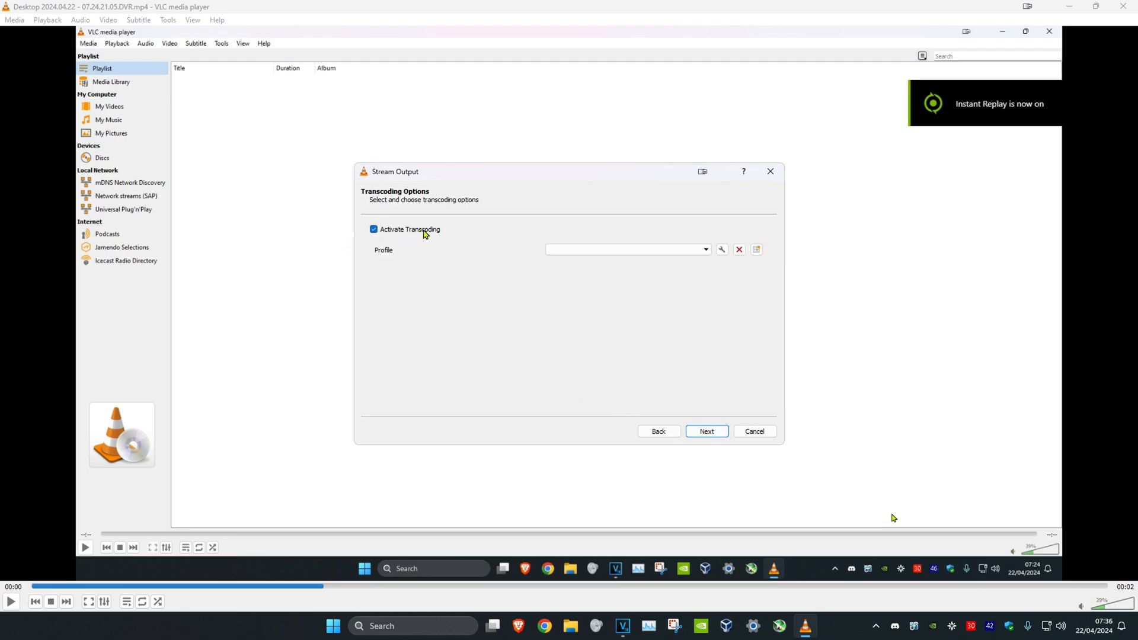
click(705, 431)
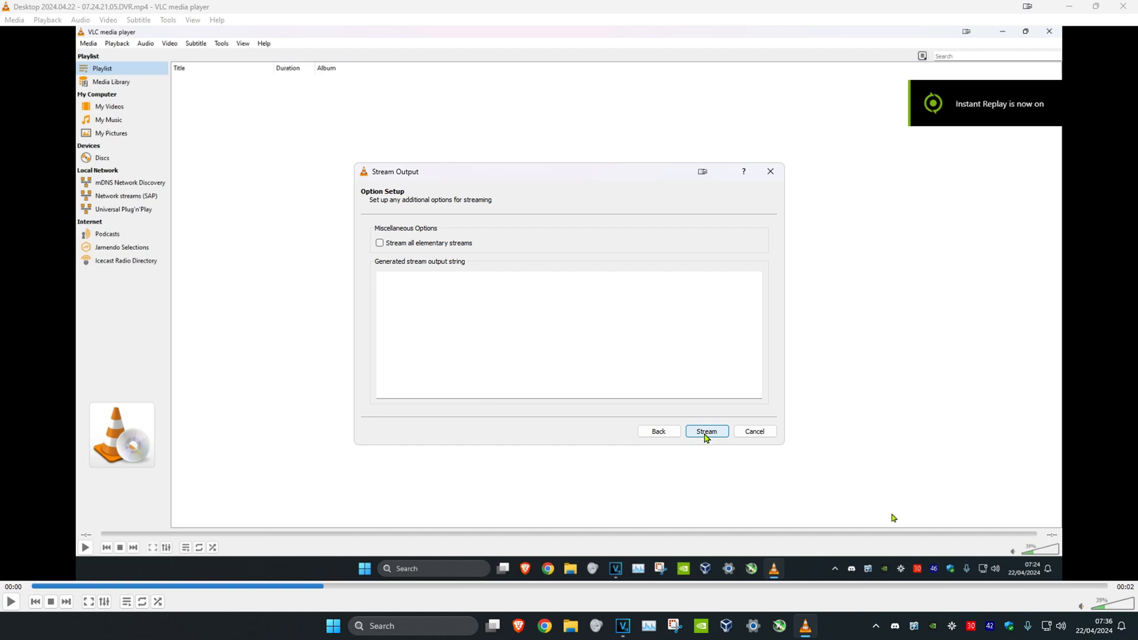
click(704, 431)
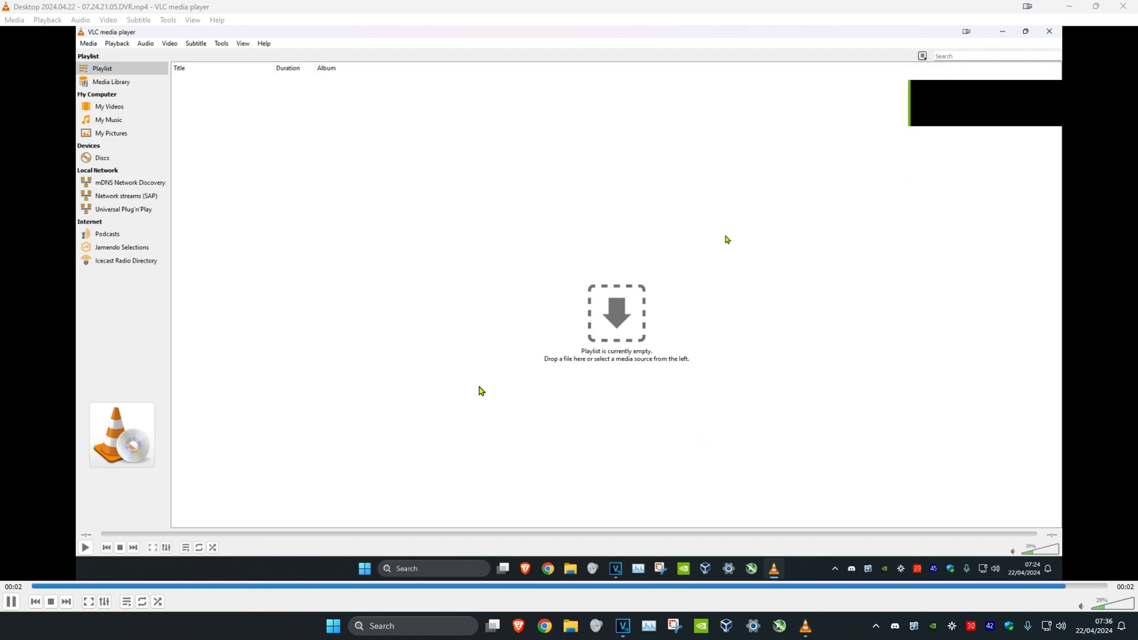